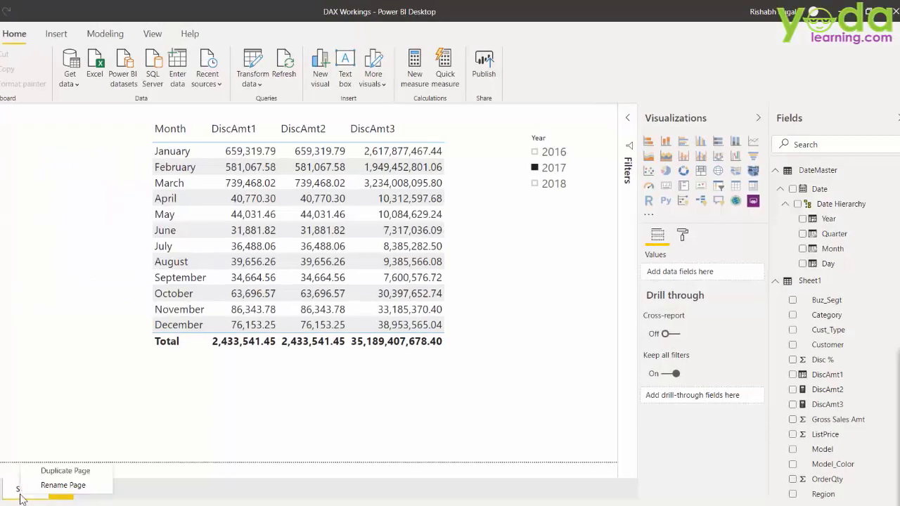
Step: Duplicate the SUMX page and reduce its table to only the Month column
{"action": "left_click", "coordinate": [64, 470]}
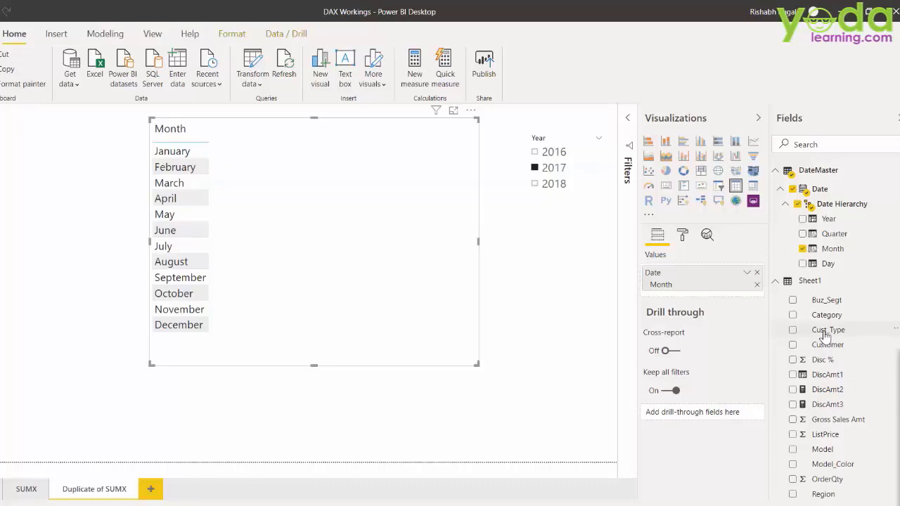
{"action": "left_click", "coordinate": [827, 329]}
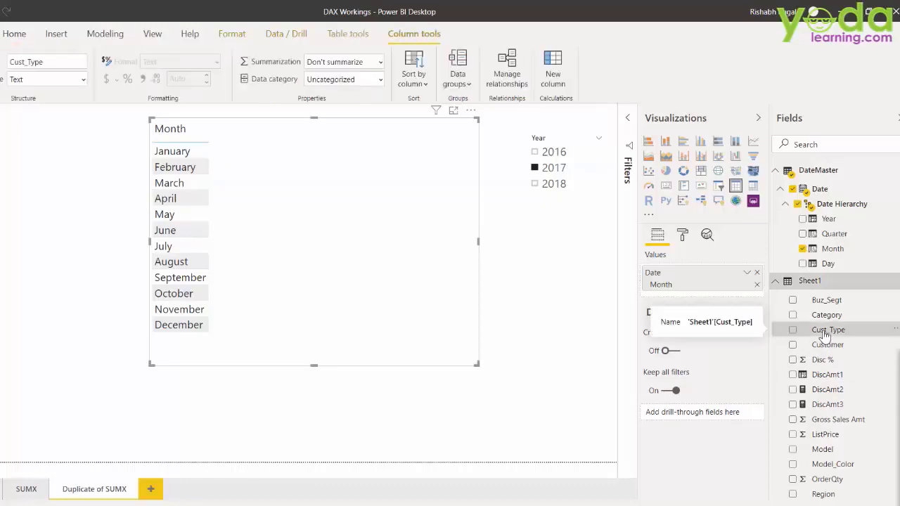
Step: Create measure Unique Cust = DISTINCTCOUNT(Sheet1[Customer]) and show it per month, totalling 440
{"action": "right_click", "coordinate": [828, 329]}
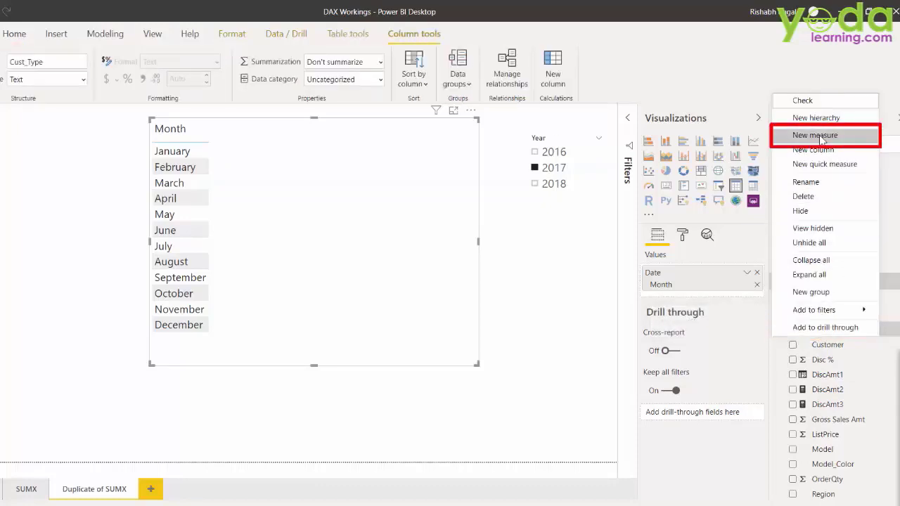
{"action": "left_click", "coordinate": [816, 135]}
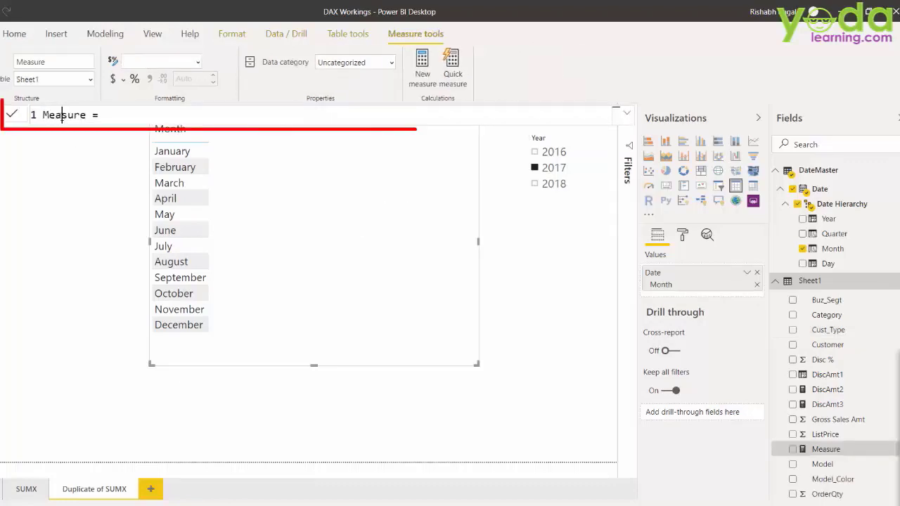
{"action": "double_click", "coordinate": [64, 116]}
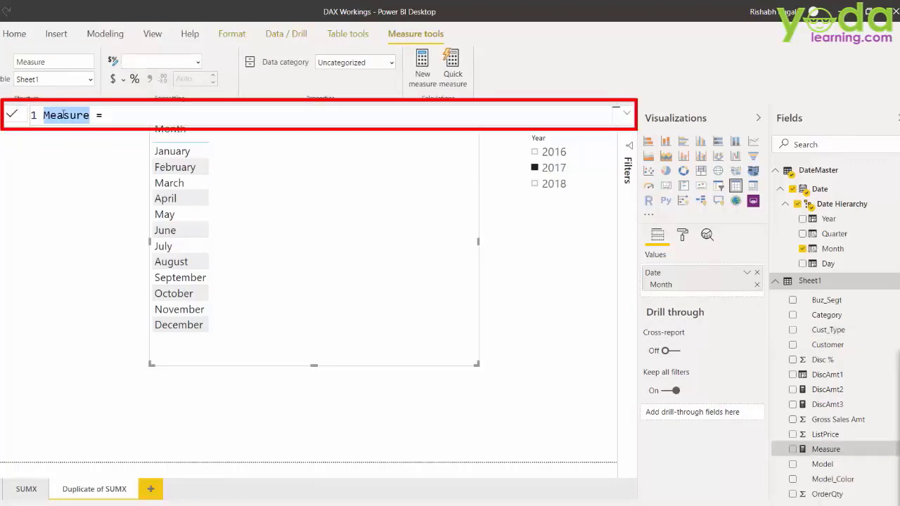
{"action": "type", "text": "Unique Cust ="}
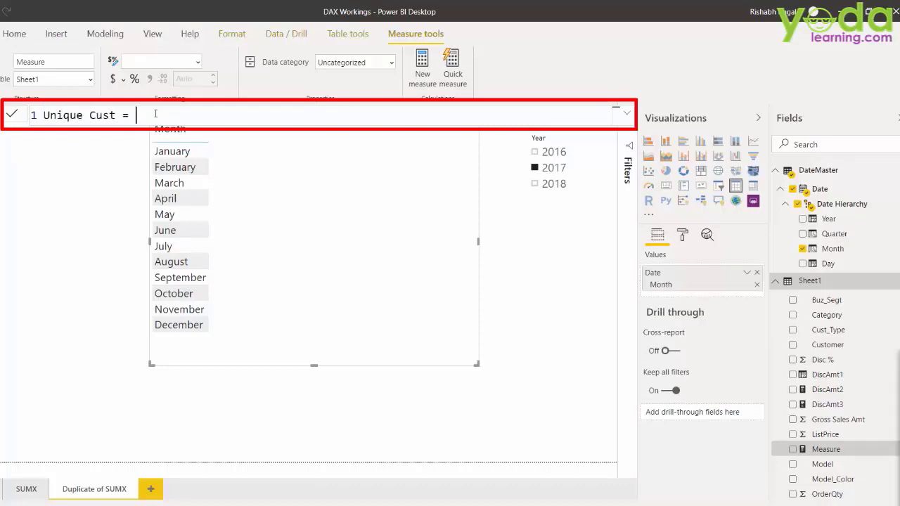
{"action": "type", "text": "dis"}
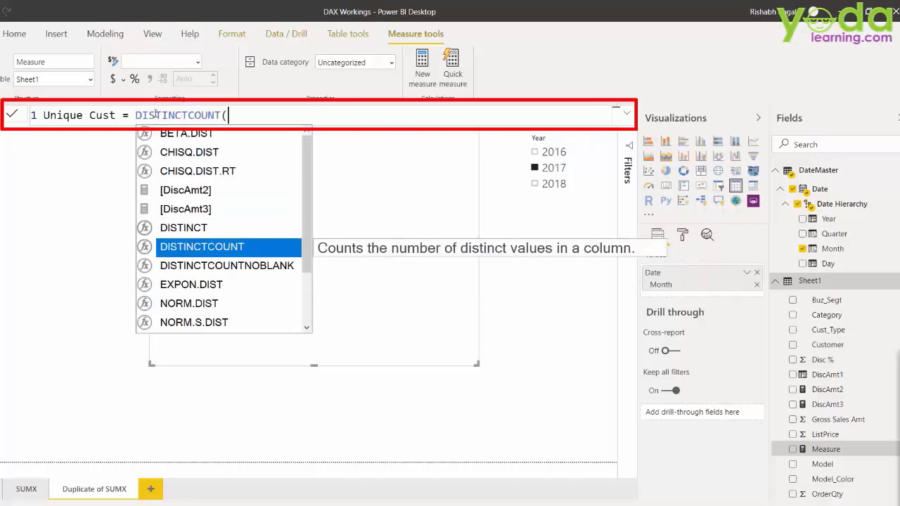
{"action": "type", "text": "cust"}
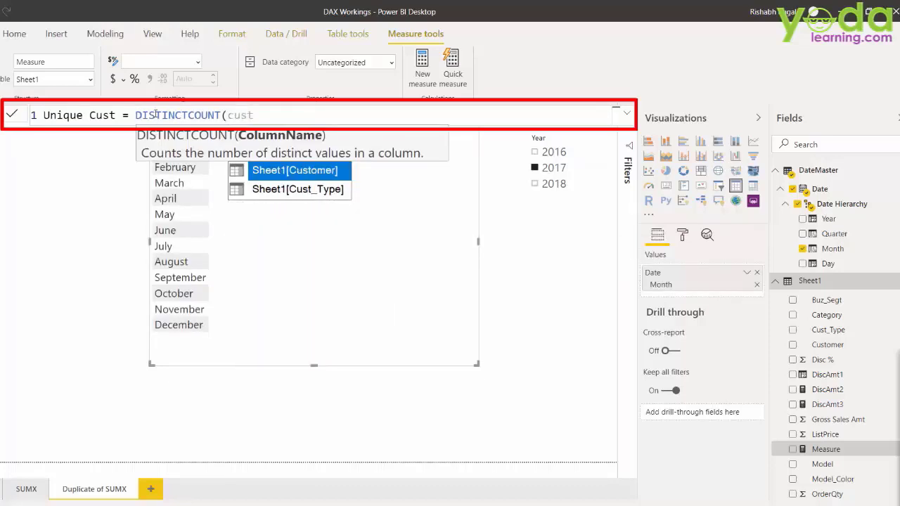
{"action": "key", "text": "Enter"}
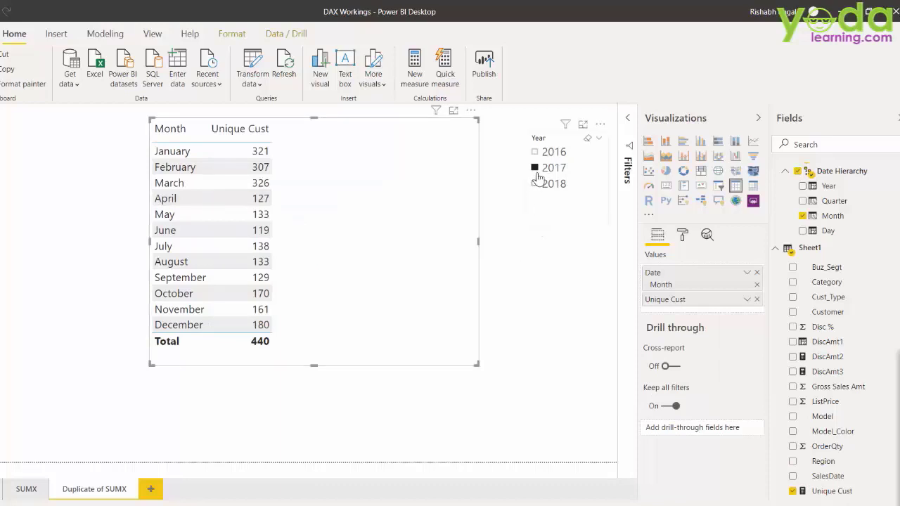
Step: Bring up the Sheet1 field options to begin another measure
{"action": "left_click", "coordinate": [535, 168]}
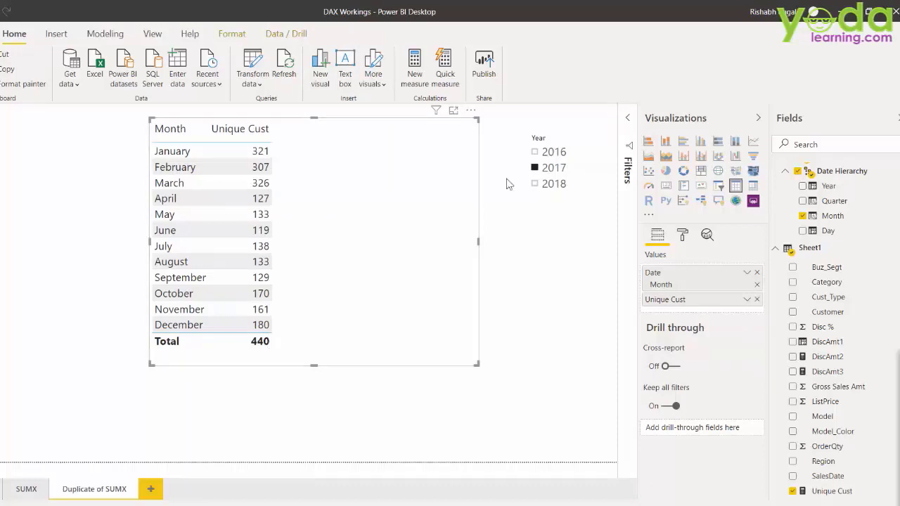
{"action": "mouse_move", "coordinate": [411, 178]}
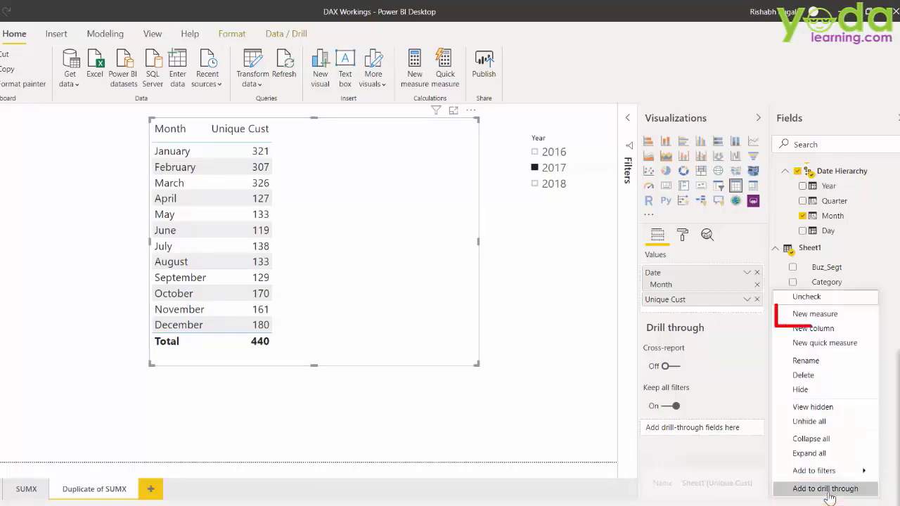
{"action": "mouse_move", "coordinate": [816, 313]}
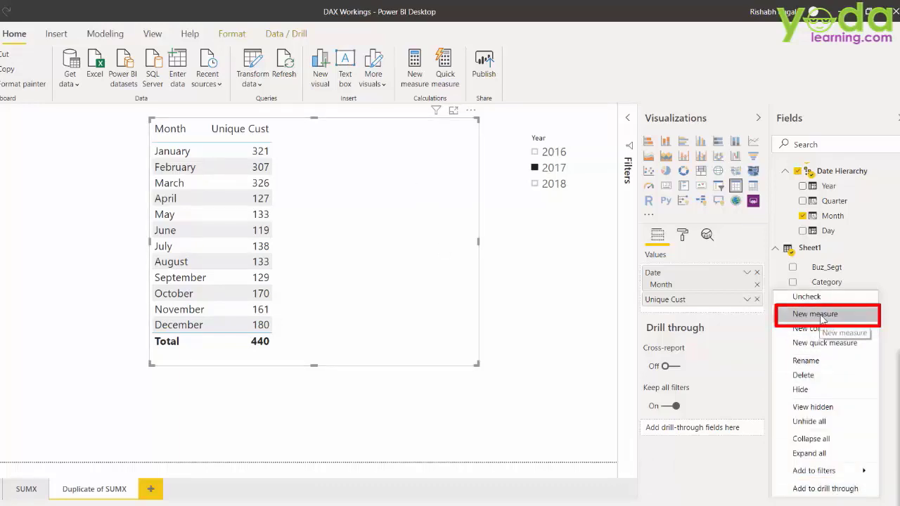
Step: Create measure Unique Categories = DISTINCTCOUNT(Sheet1[Category])
{"action": "left_click", "coordinate": [815, 315]}
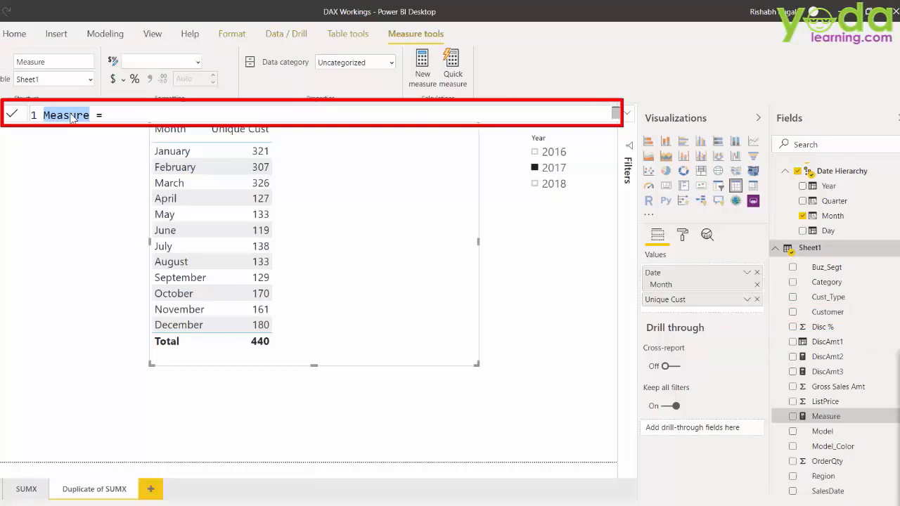
{"action": "type", "text": "Unique Categories ="}
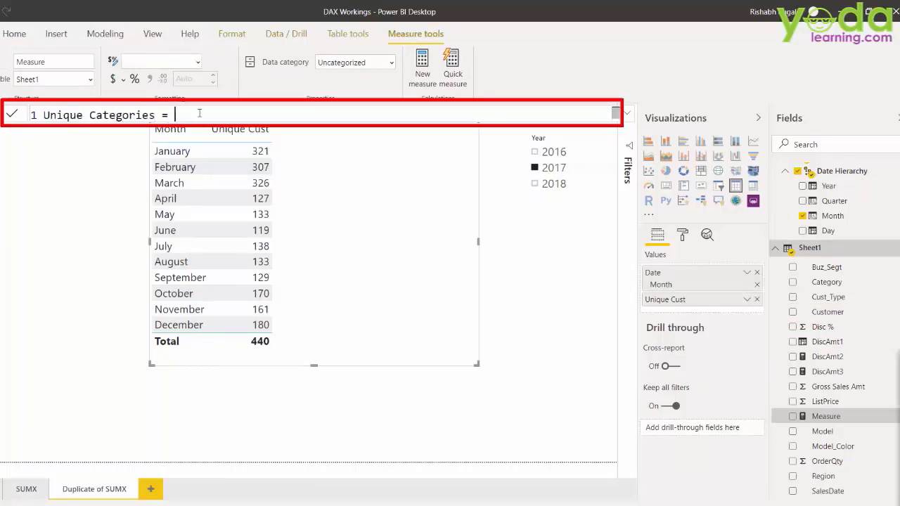
{"action": "type", "text": "dis"}
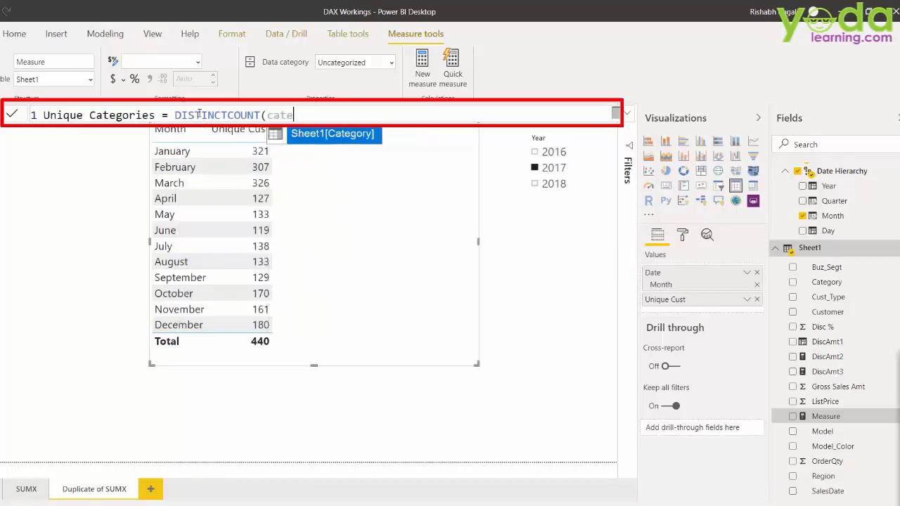
{"action": "left_click", "coordinate": [332, 135]}
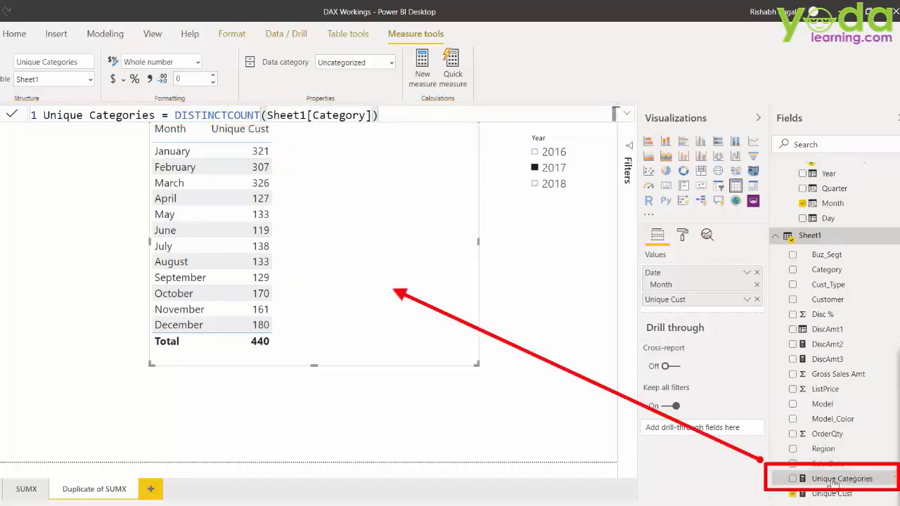
Step: Add Unique Categories to the month table beside Unique Cust, totalling 33
{"action": "left_click", "coordinate": [794, 478]}
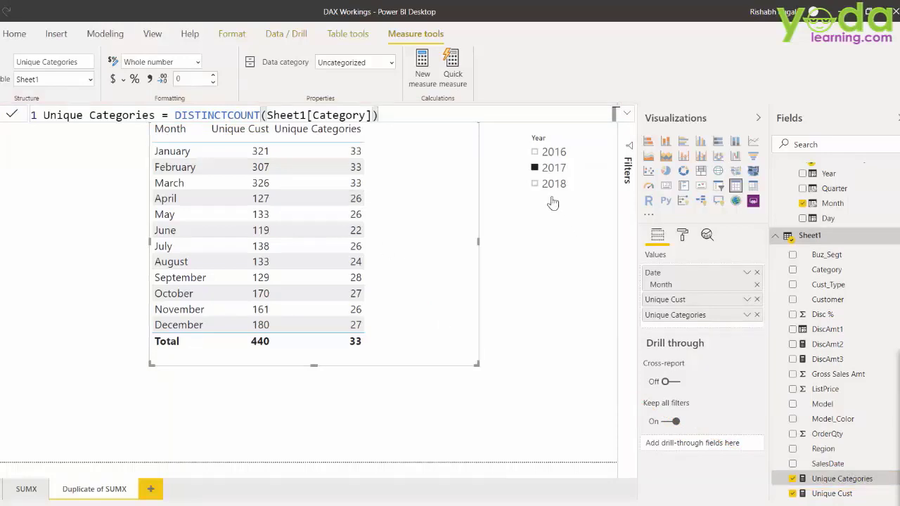
{"action": "mouse_move", "coordinate": [536, 183]}
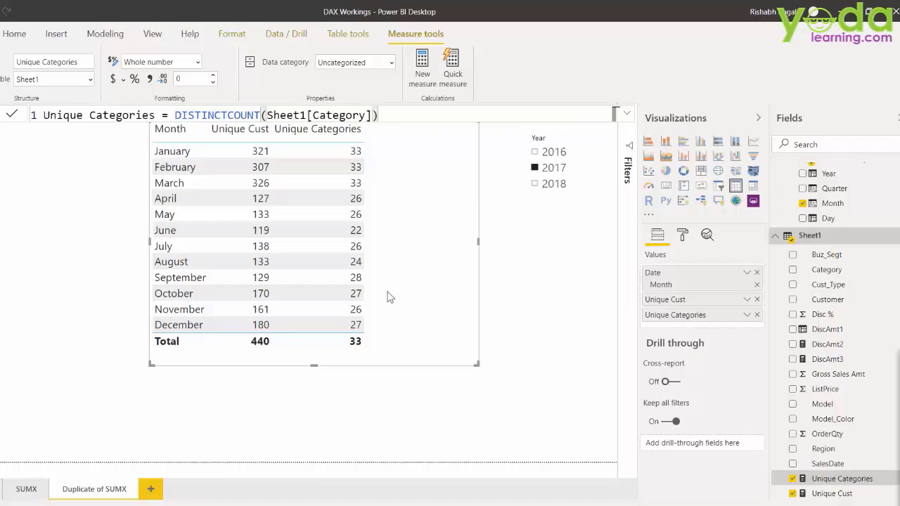
{"action": "mouse_move", "coordinate": [371, 304]}
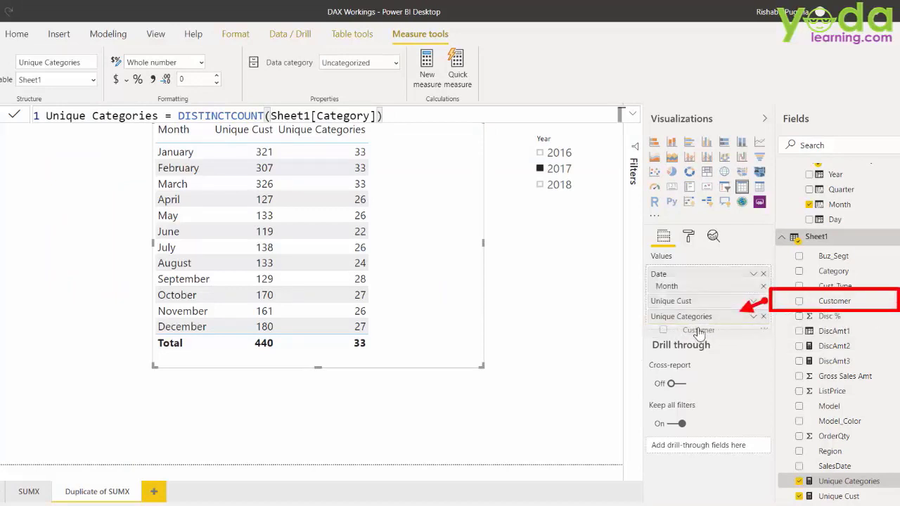
Step: Add Customer as a Count (Distinct) column matching Unique Cust monthly, totalling 440
{"action": "left_click", "coordinate": [799, 301]}
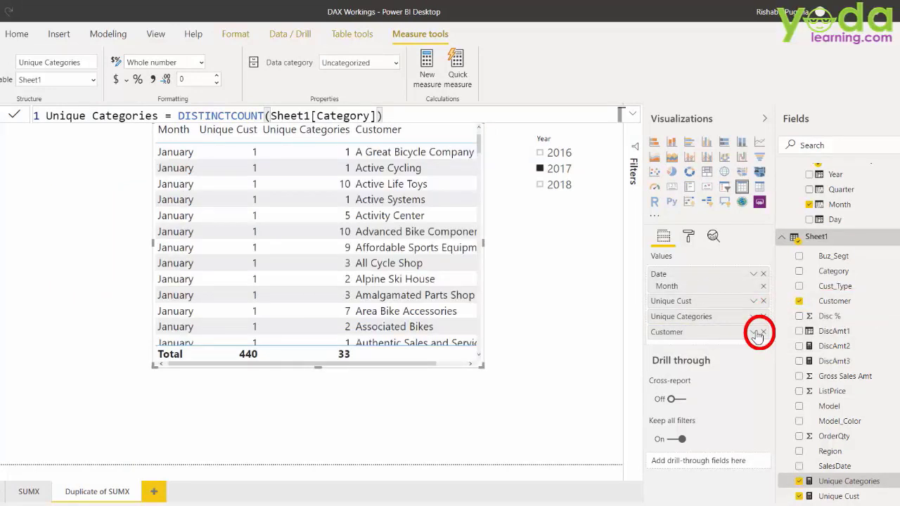
{"action": "left_click", "coordinate": [759, 332]}
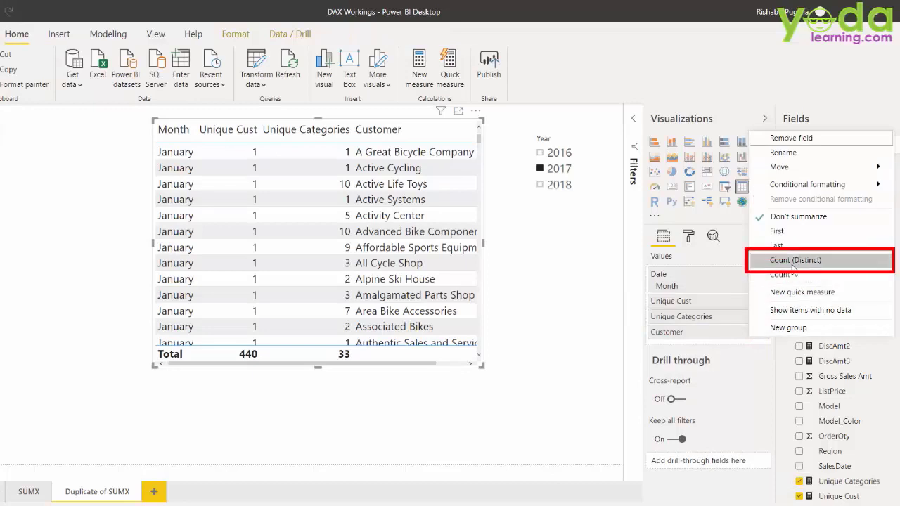
{"action": "left_click", "coordinate": [797, 258]}
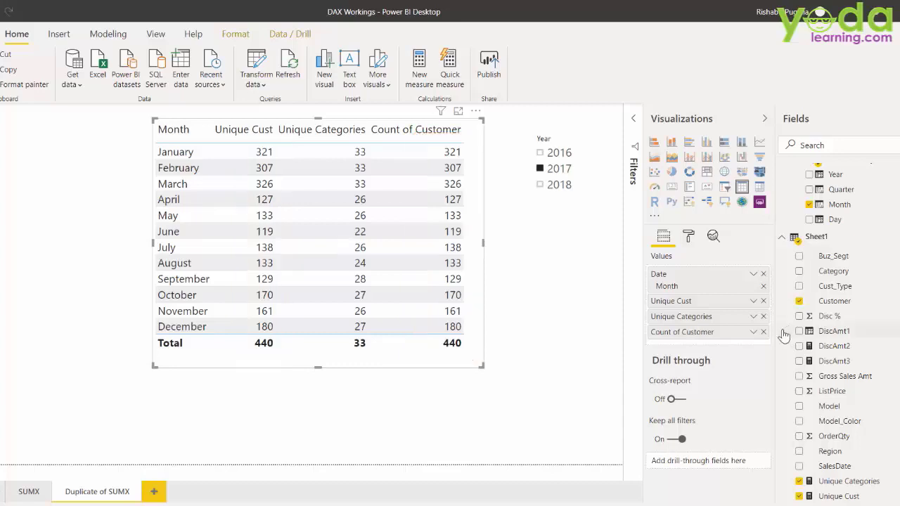
{"action": "left_click", "coordinate": [762, 332]}
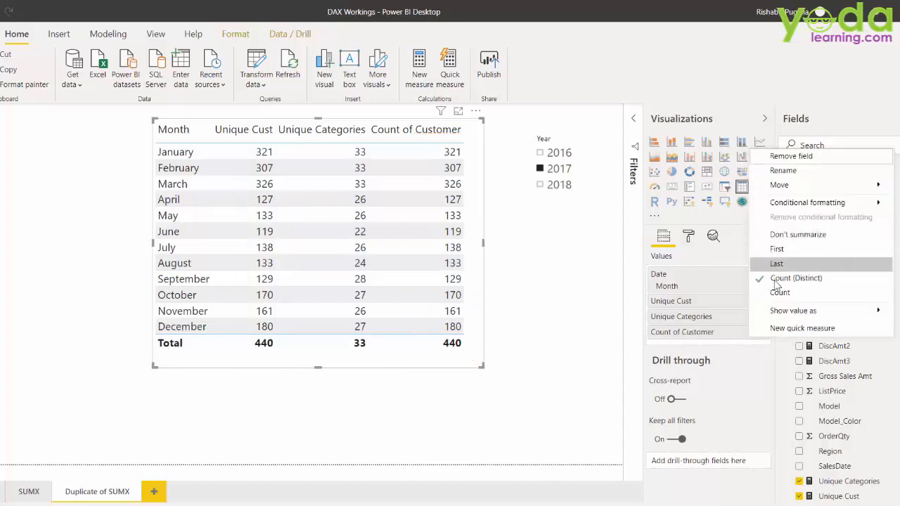